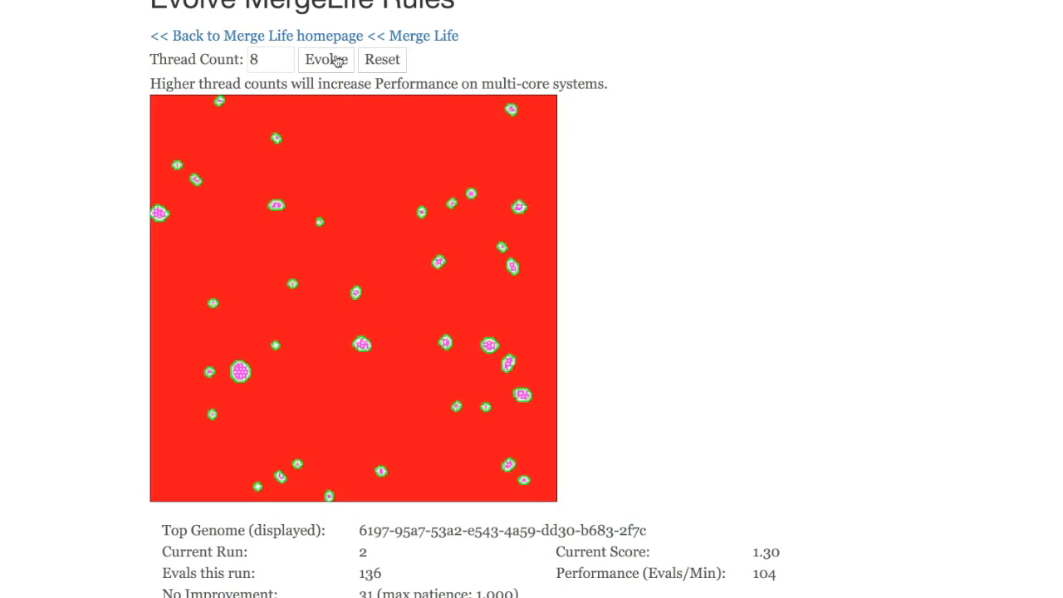
Step: Keep the 8-thread search running as it advances from run 2 to run 5, top score 3.59
click(326, 60)
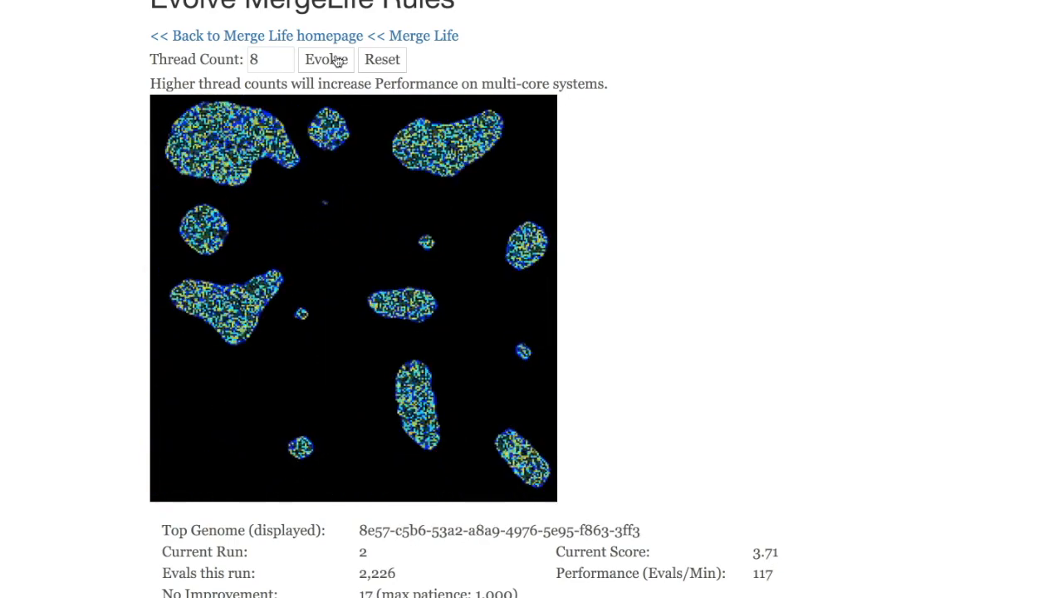
click(326, 60)
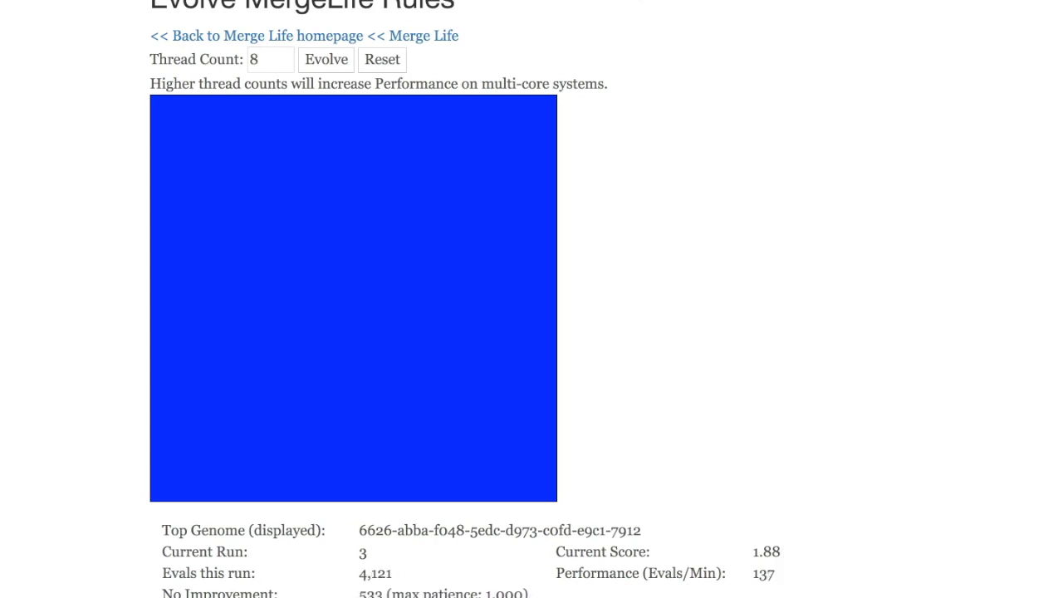
click(325, 59)
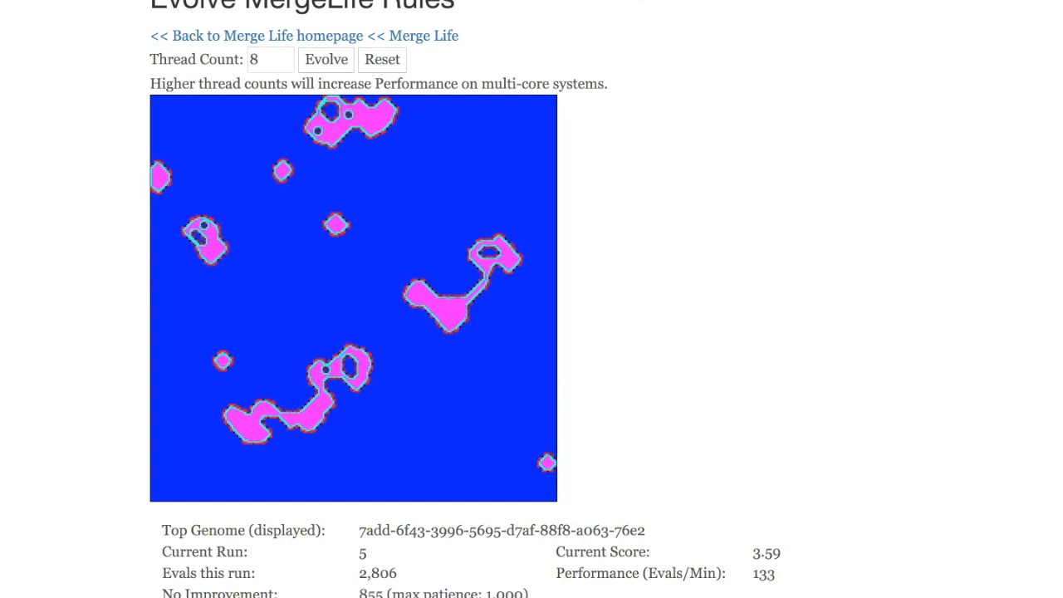
Step: Let the search reach run 8 with genome daef-720d-4dd1-1688-7ce0-dd9c-412b-3c52 scoring 3.36
click(326, 60)
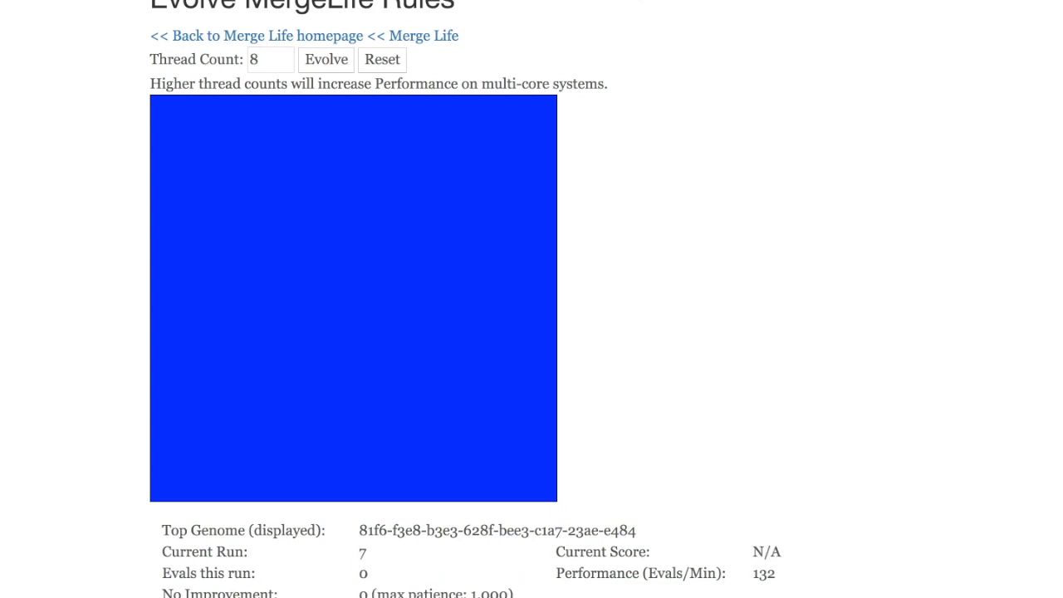
click(326, 59)
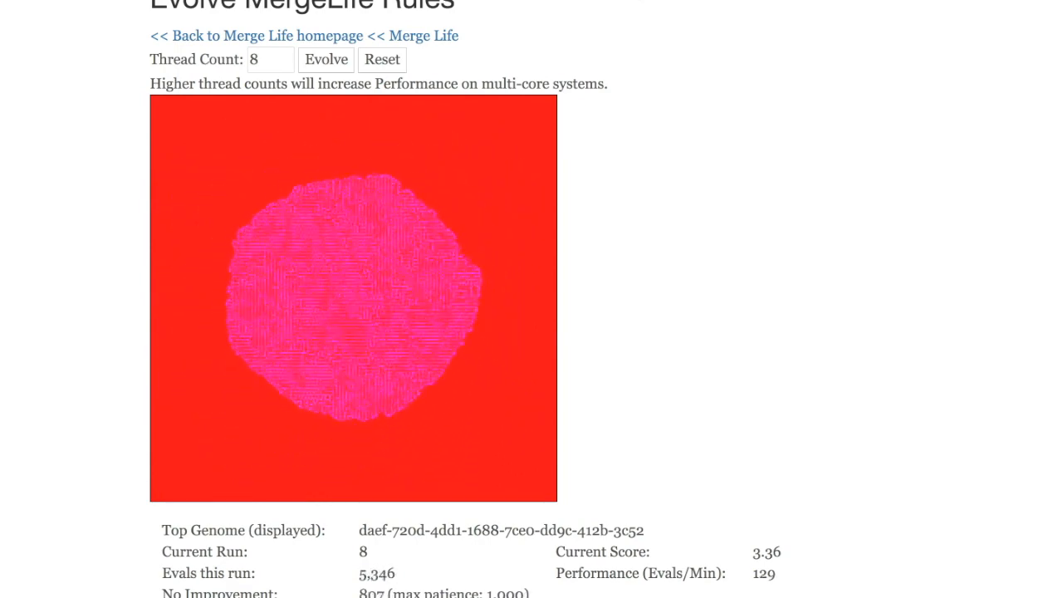
Step: Continue evolving until run 11 starts with genome e1c3-3c31-3b29-68e2-4219-03f4-8504-bef0
click(382, 60)
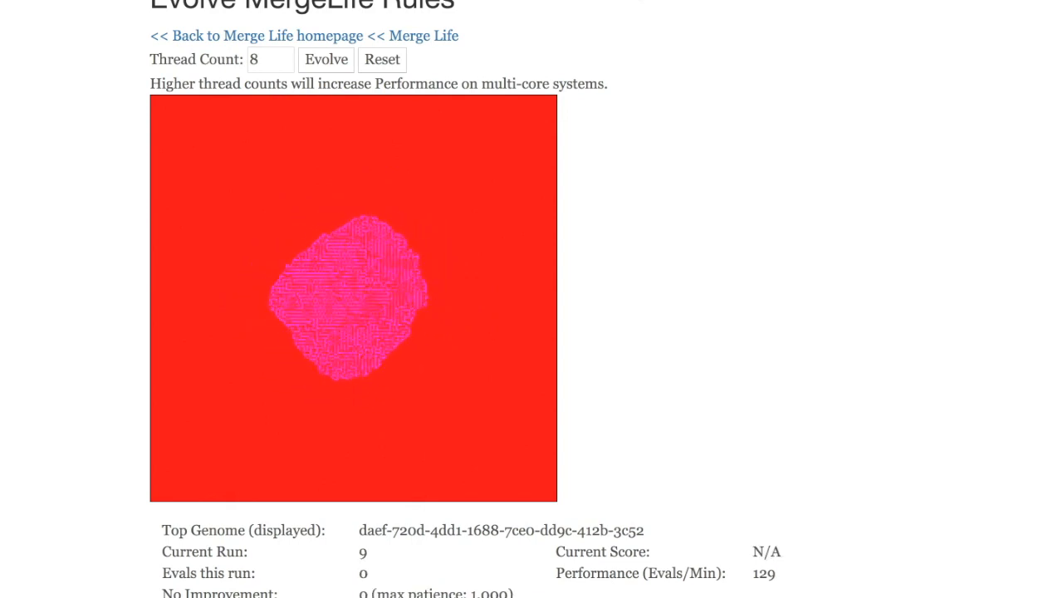
click(325, 60)
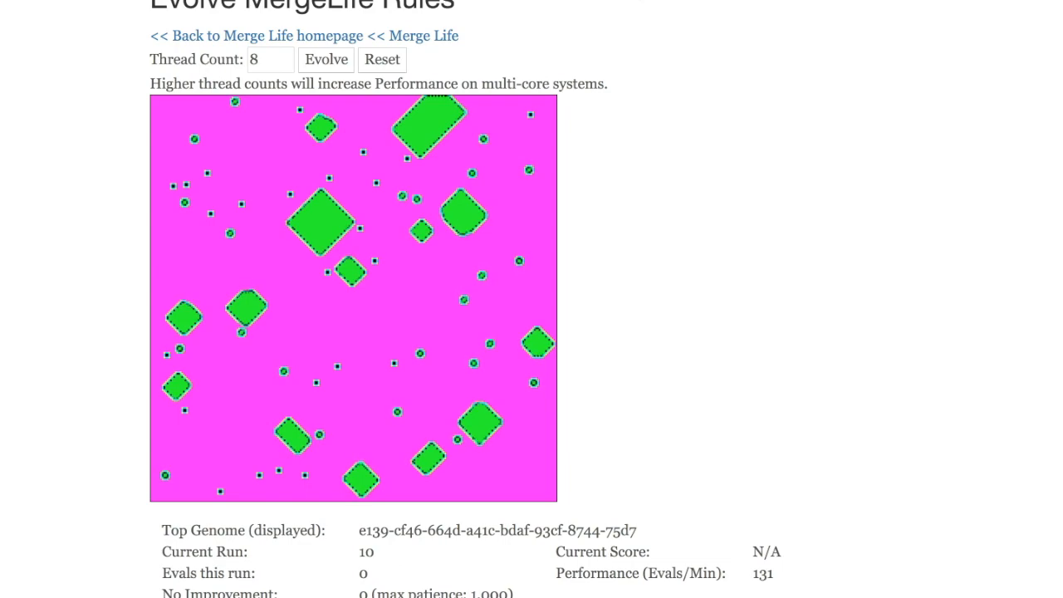
click(326, 60)
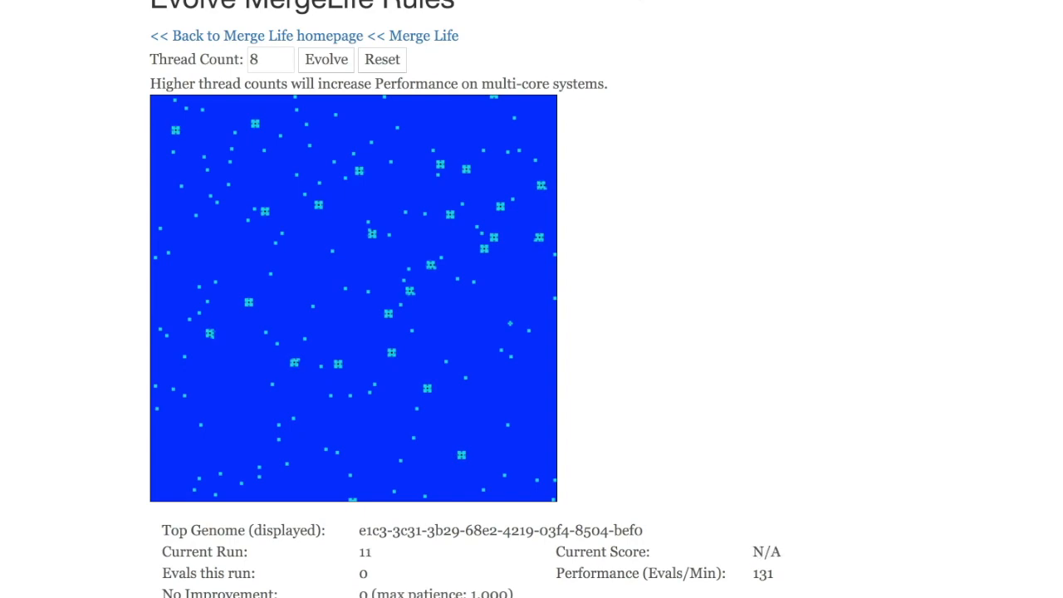
Step: Let the search climb past run 13 to run 16 with genome bbbb-757e-d3bd-1308-6f57-c50e-8d3b-fb88
click(326, 60)
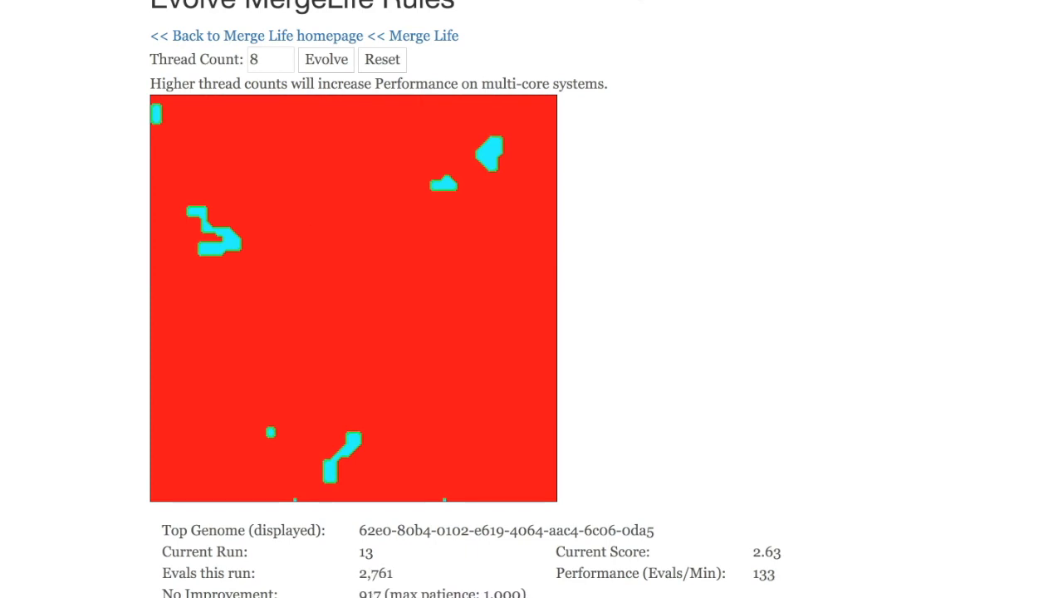
click(326, 60)
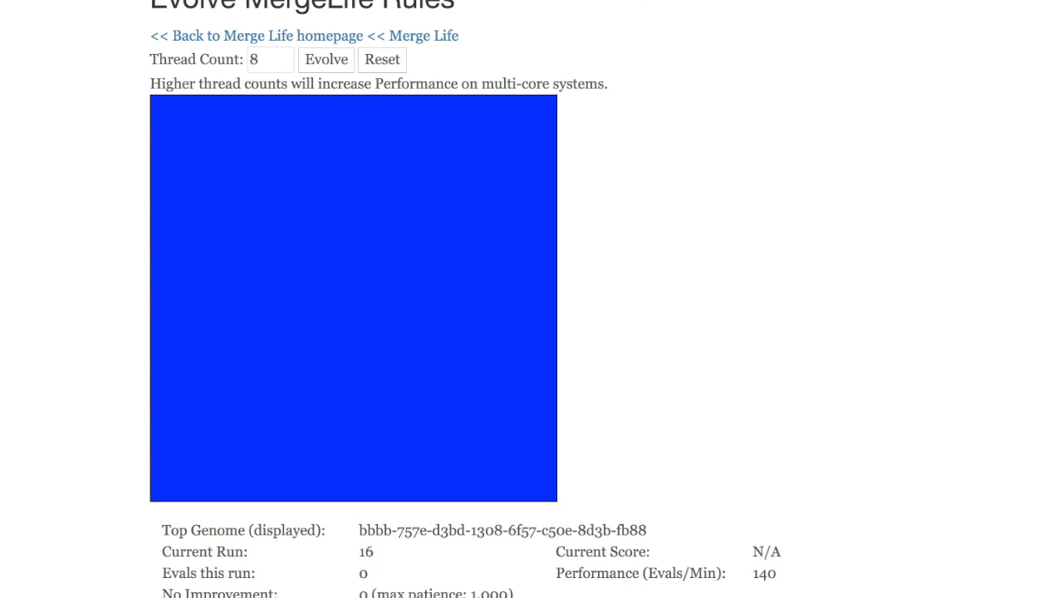
click(326, 60)
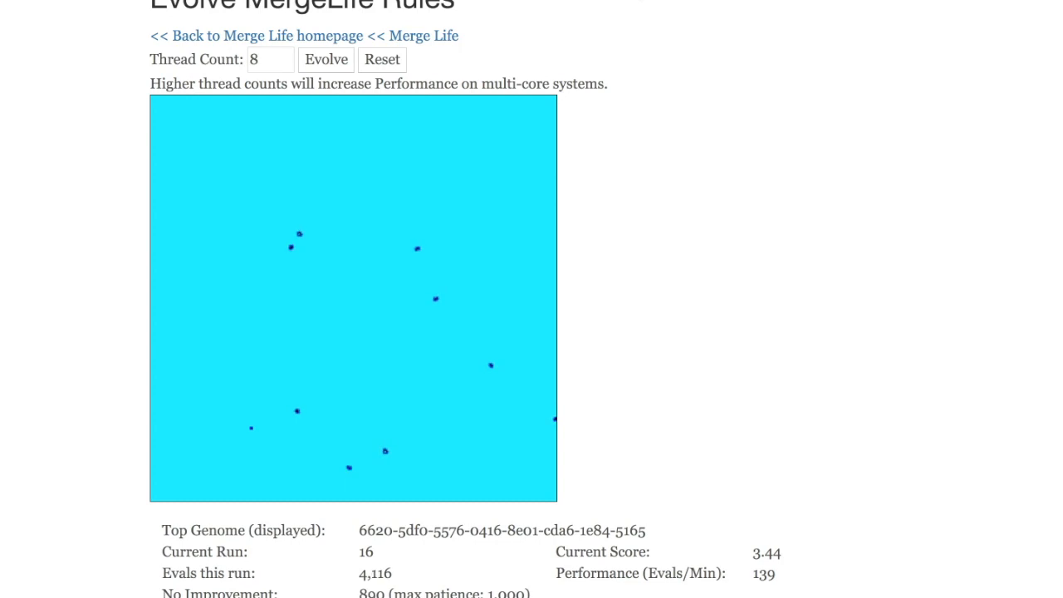
click(325, 59)
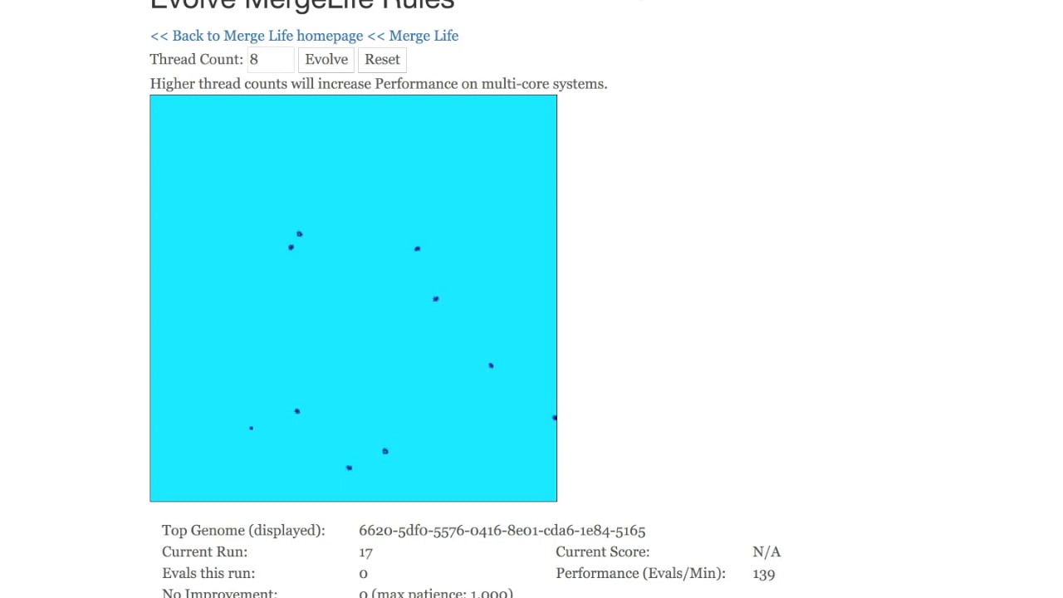
Step: Let runs 17 and 18 finish and run 19 begin with genome a740-832e-4f01-34d5-b6ae-85c5-01b7-d9fe
click(326, 60)
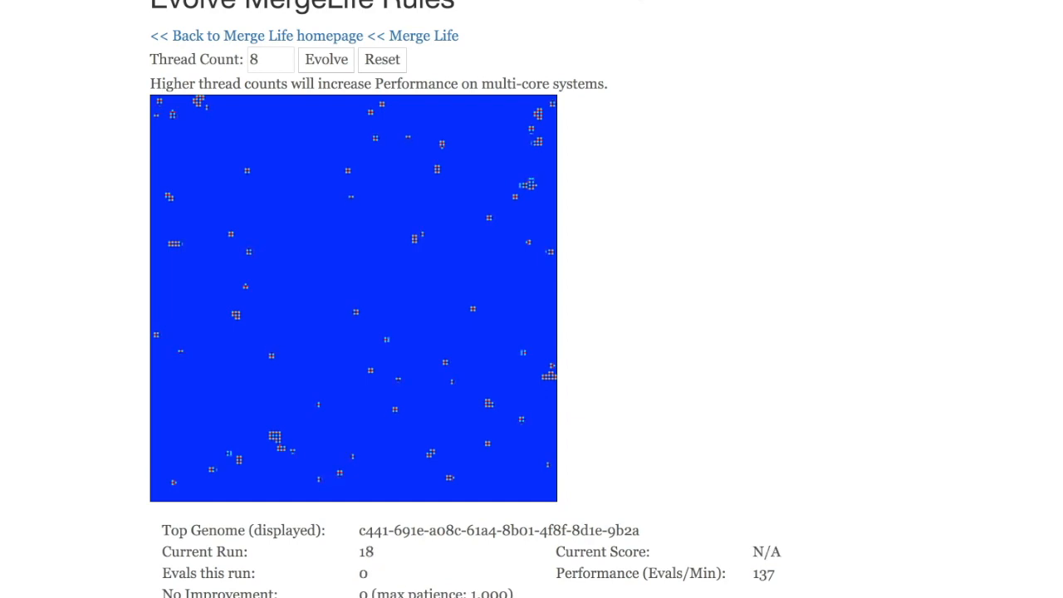
click(326, 60)
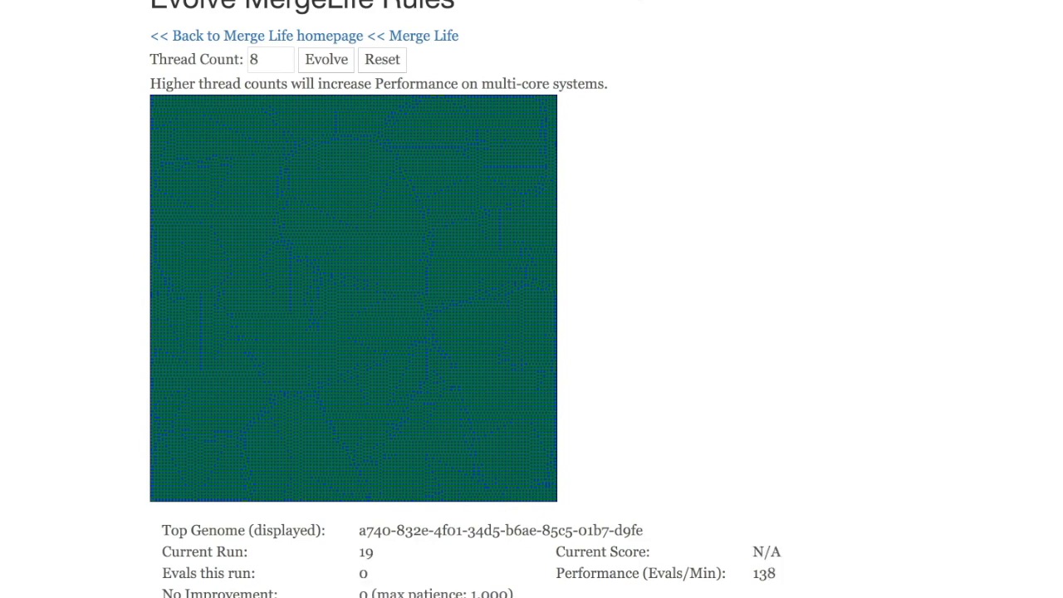
Step: Keep evolving until run 20 starts with genome 876a-70a6-451f-739d-7b00-adda-cb05-8267
click(326, 60)
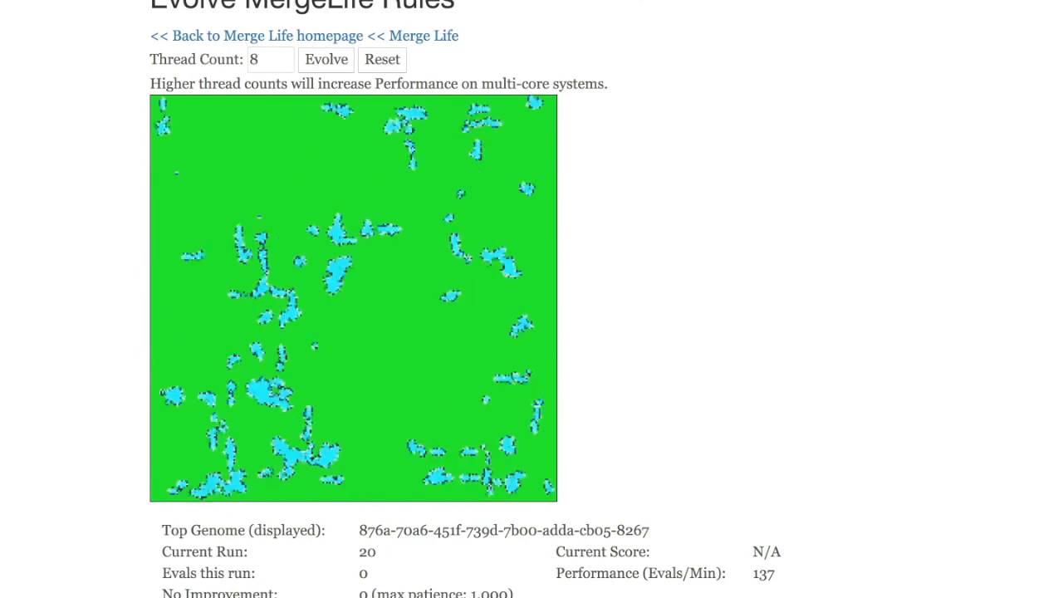
Step: Let run 21 begin, then review the ten genomes listed under Rules Found
click(326, 60)
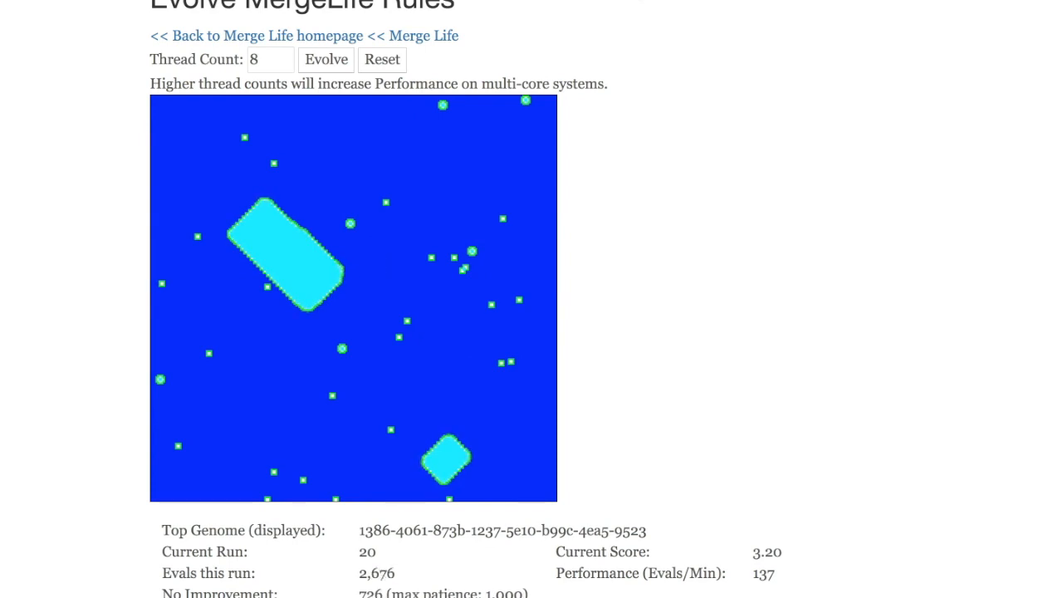
click(325, 60)
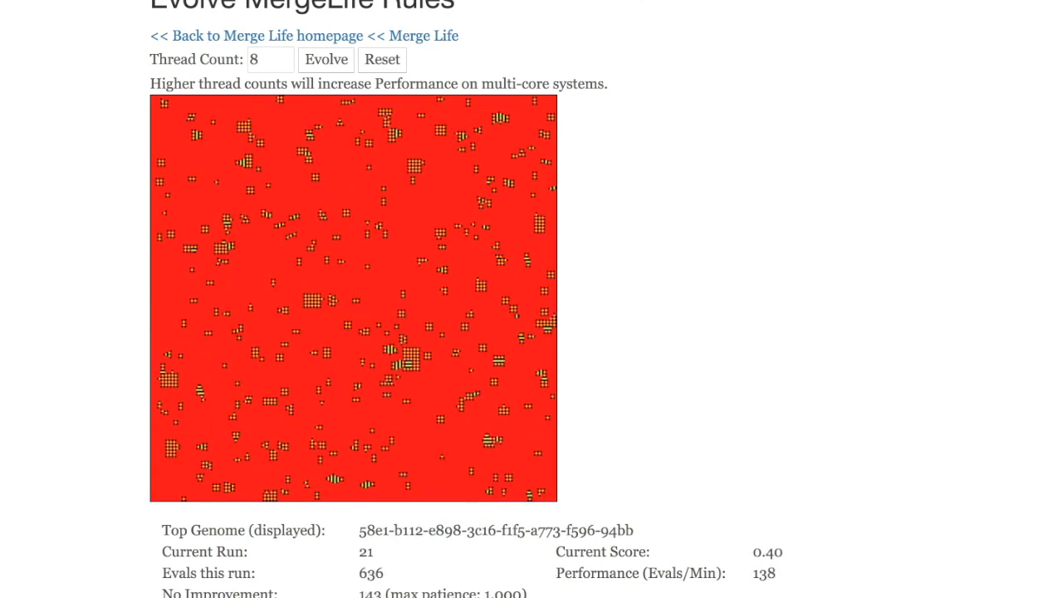
scroll(down, 3)
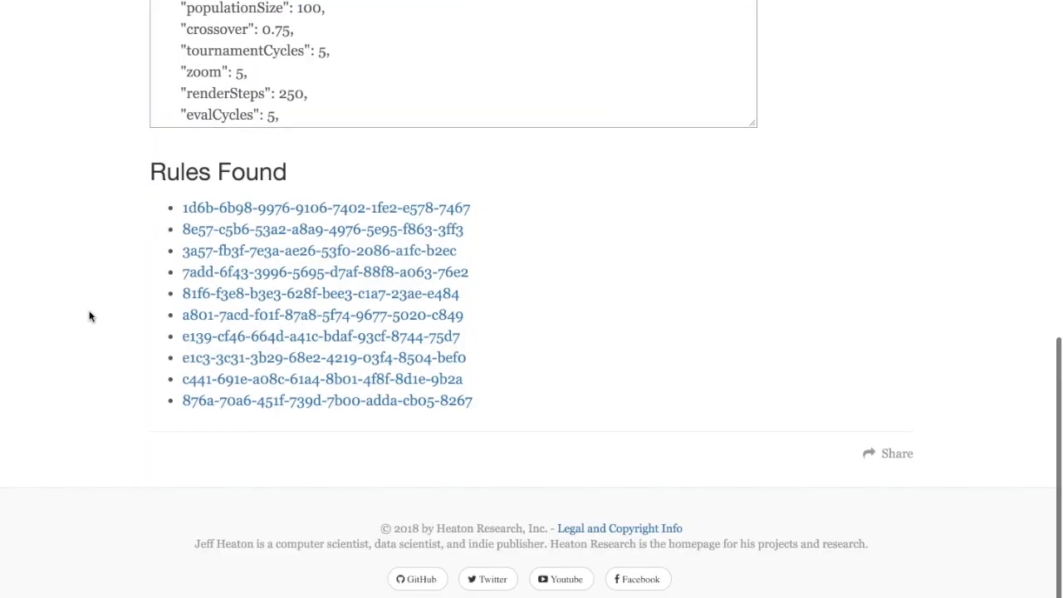